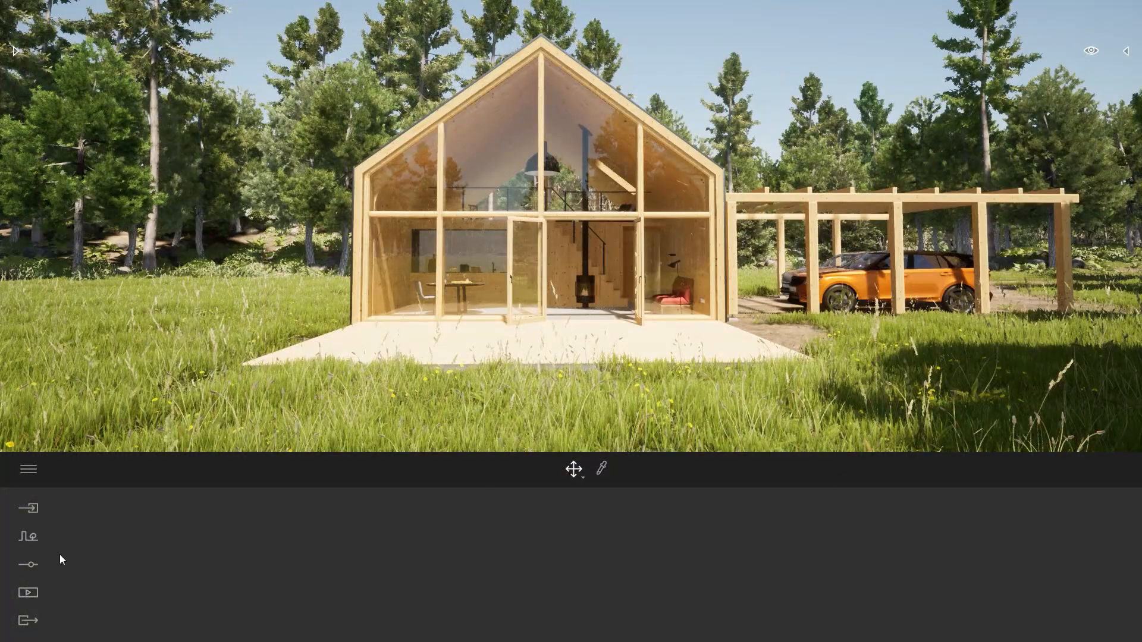
- Create a new still image, Image3, from the Media dock
click(27, 592)
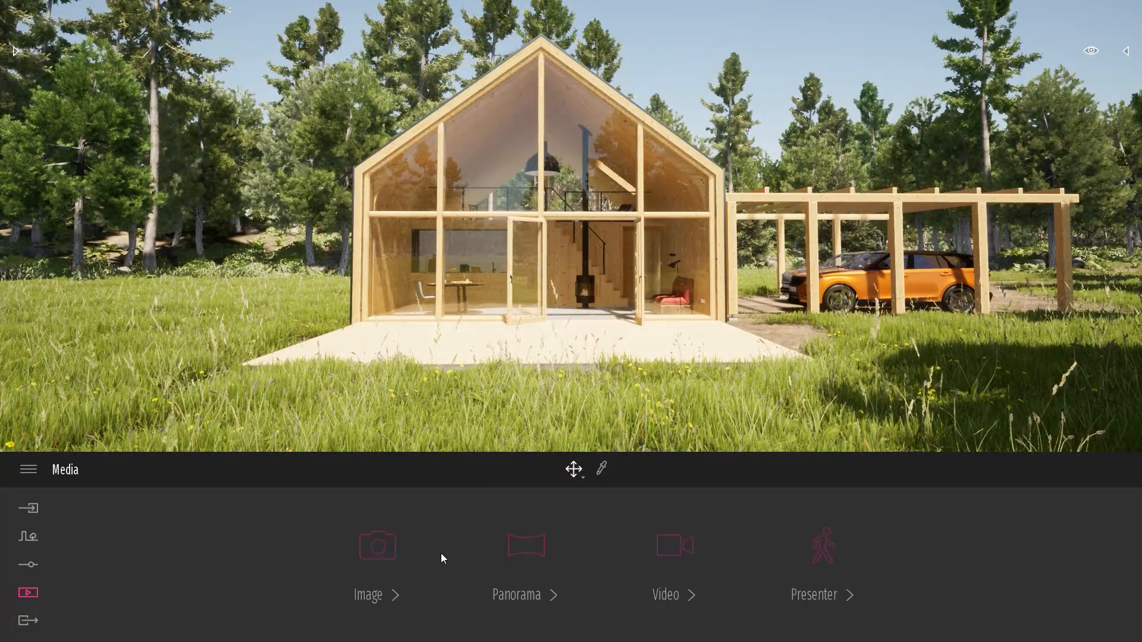
click(377, 557)
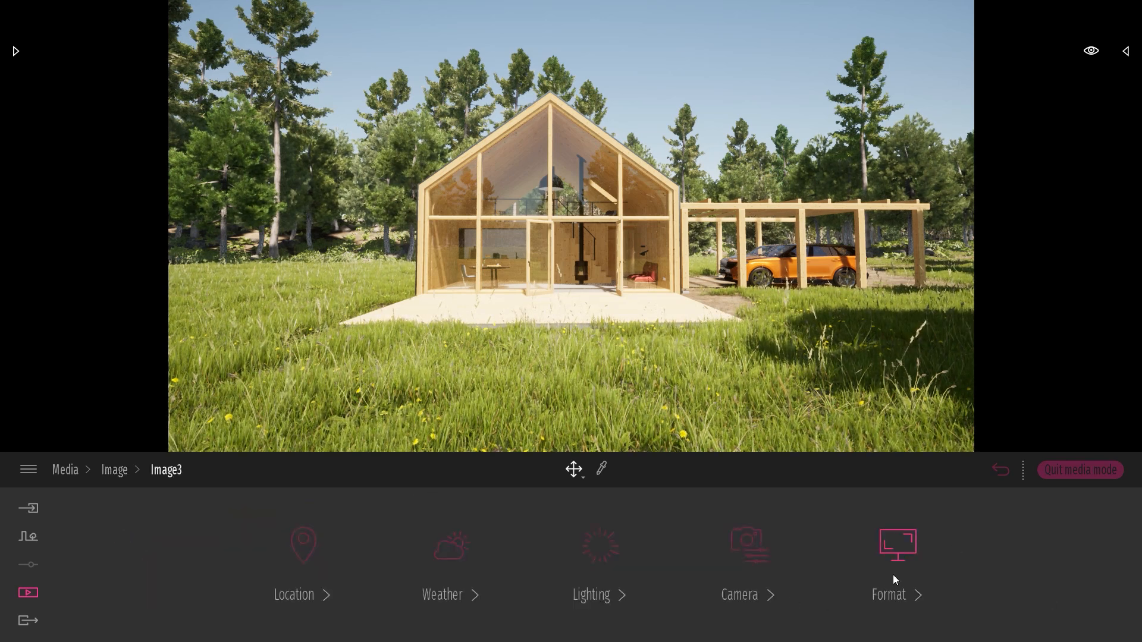
- Set Image3's output size to 4K UHD 3840×2160, then switch it to Custom width and height
click(896, 564)
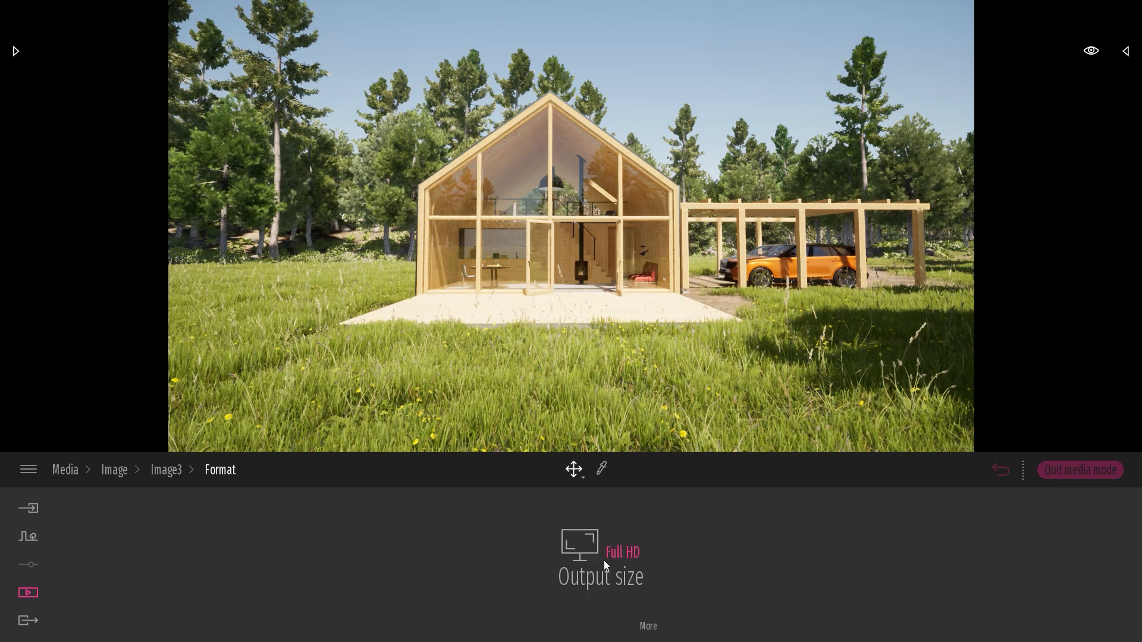
click(622, 552)
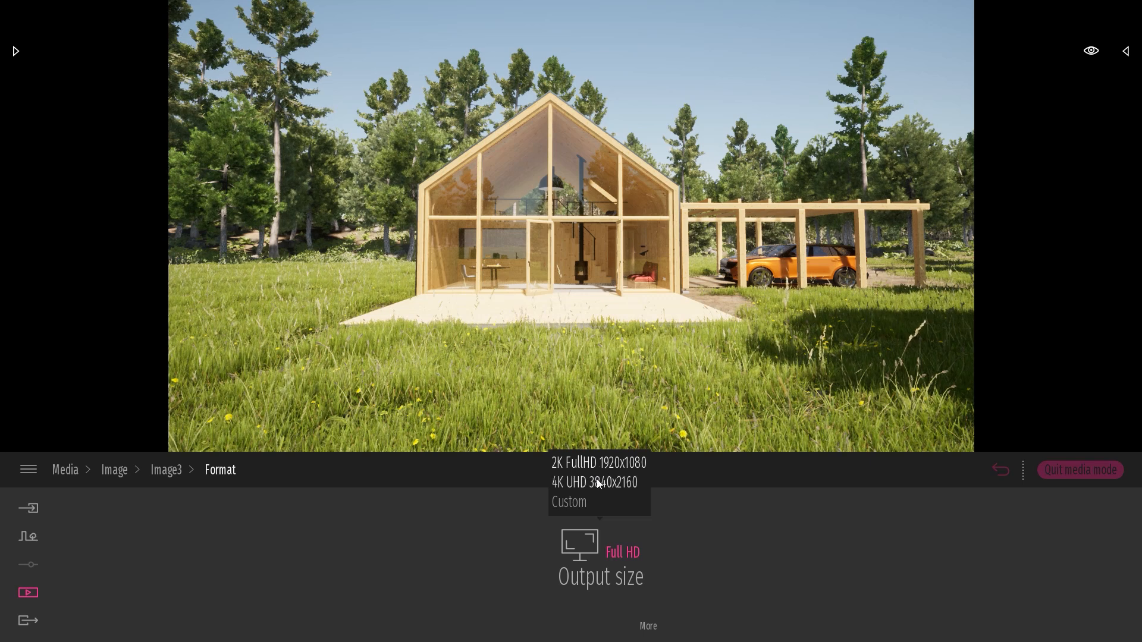
click(592, 482)
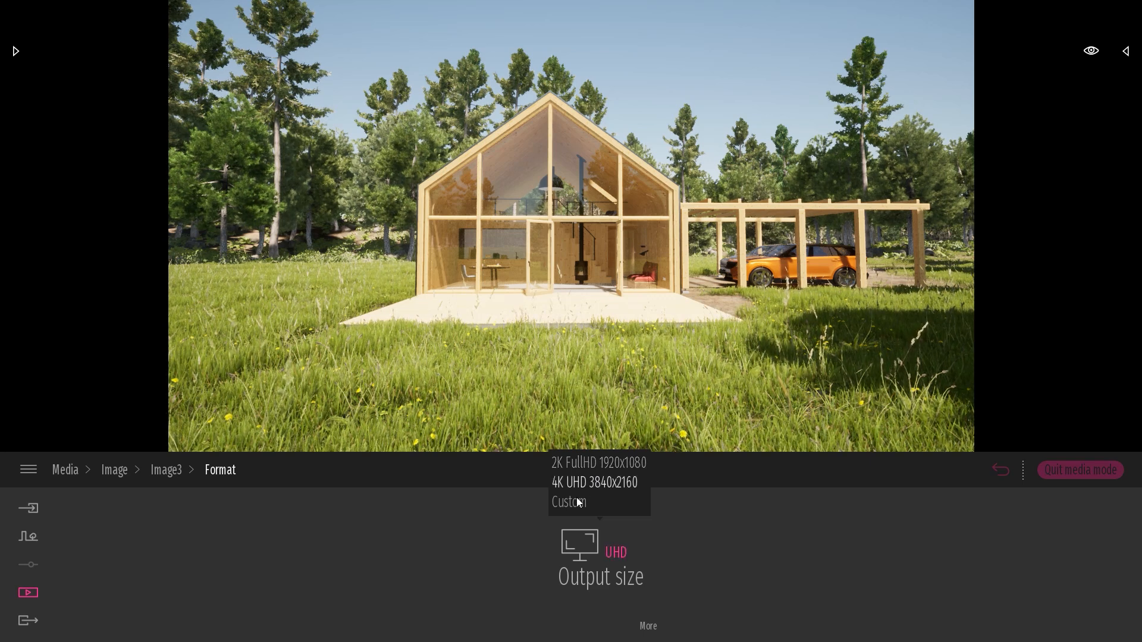
click(569, 502)
text(2)
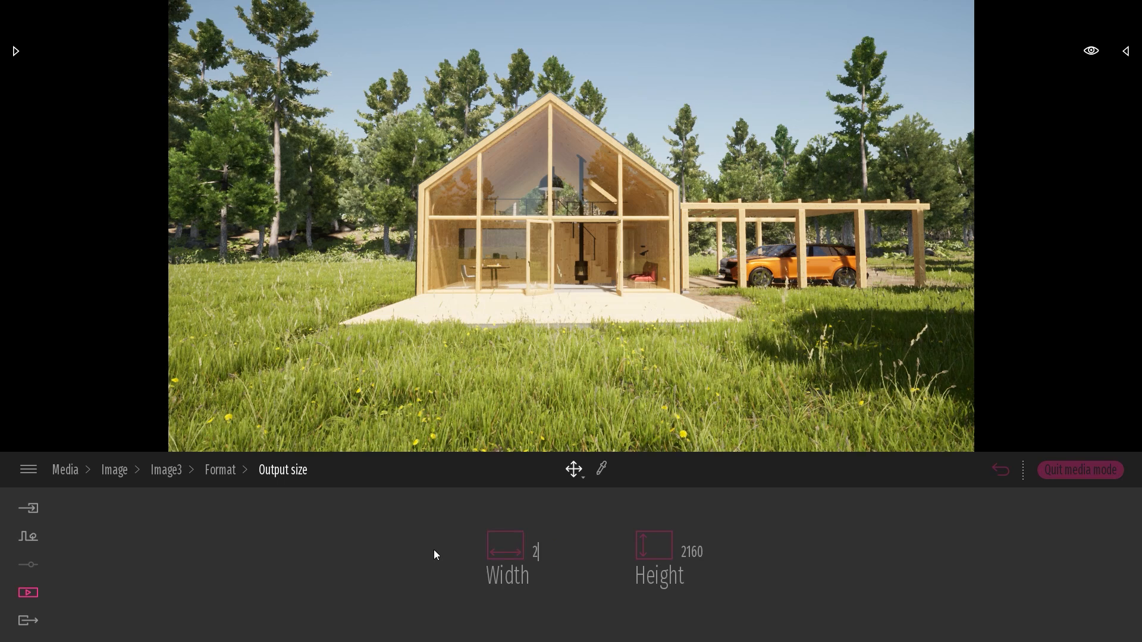
- Enter a custom width of 2160 to match the 2160 height, then return to the Media overview
text(160)
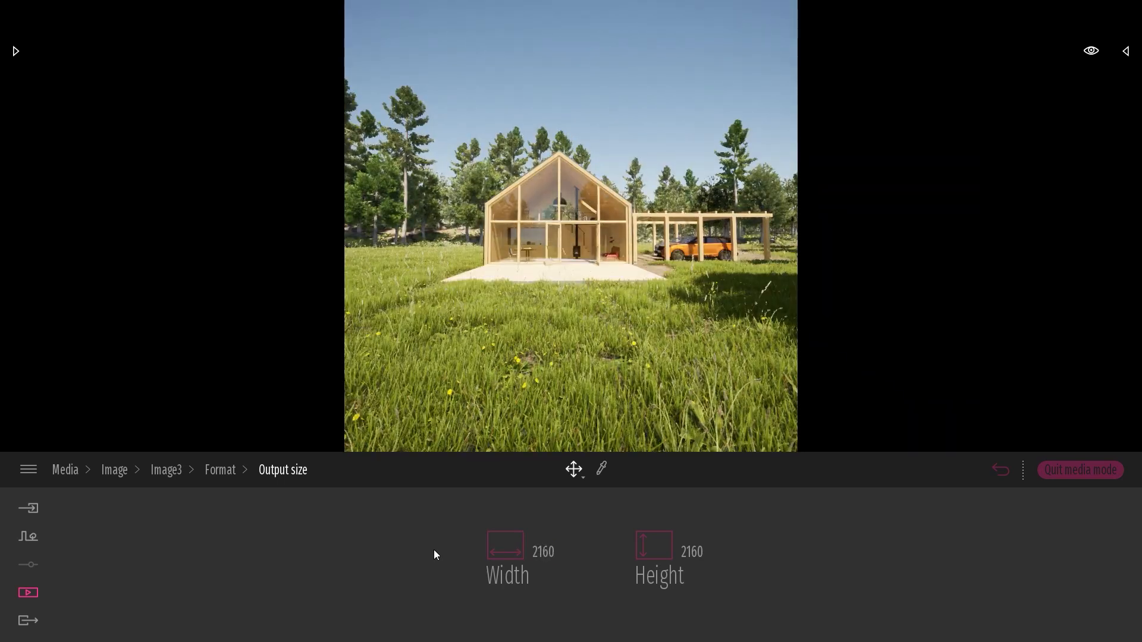
click(543, 552)
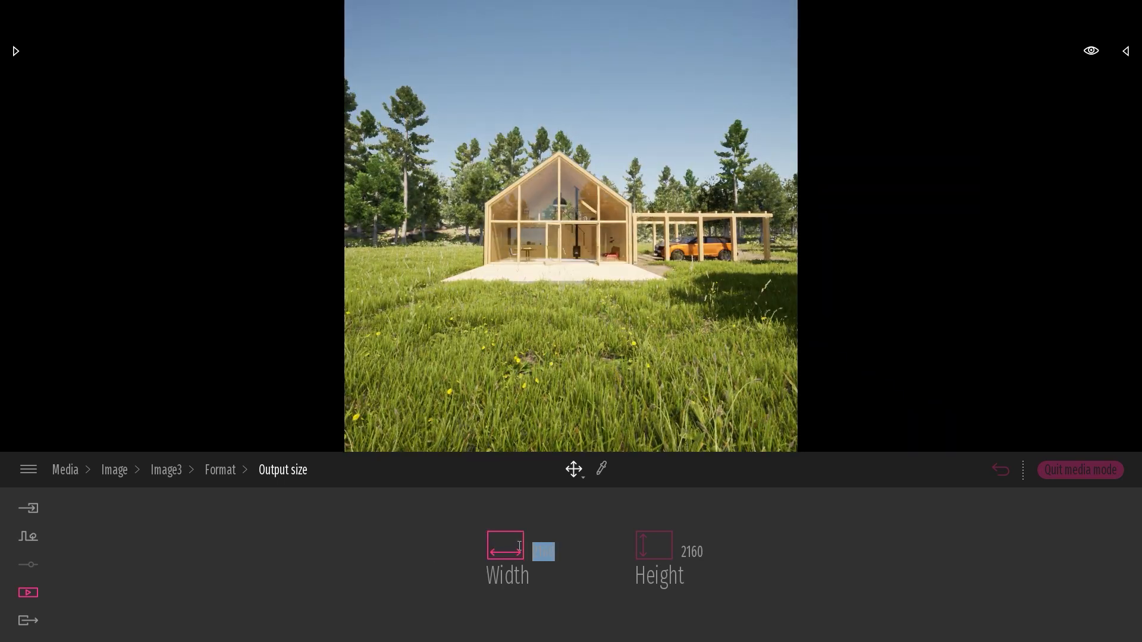
click(64, 470)
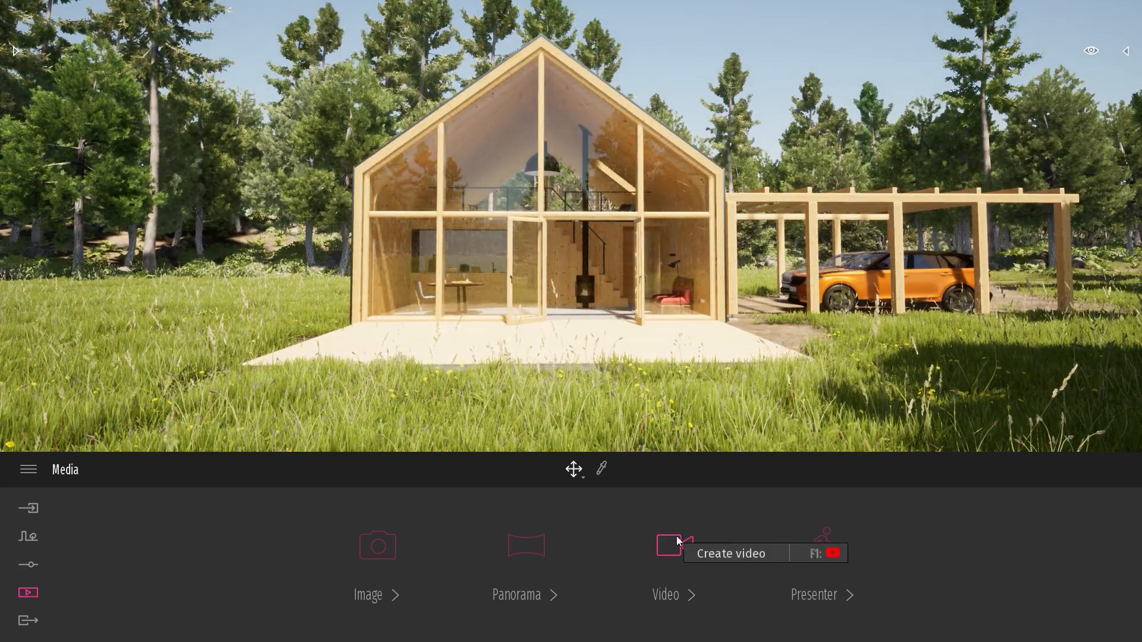
- Create a new video, Video5, and show the list of Video1 through Video5
click(665, 546)
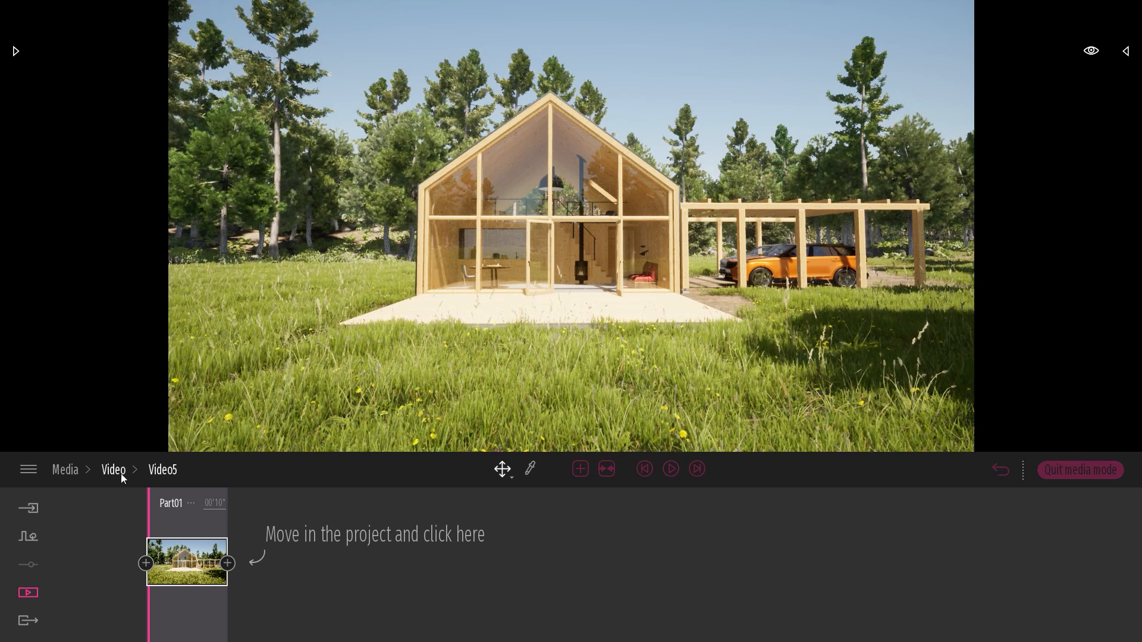
click(113, 470)
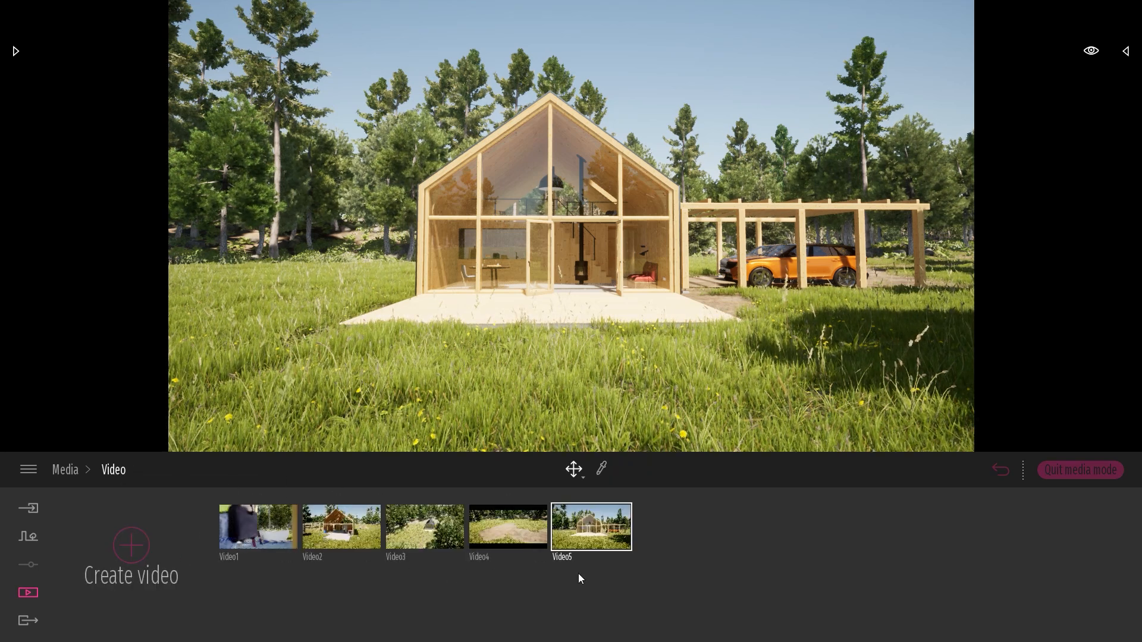
- Show Video5's output size settings, Full HD at 1920×1080
click(591, 527)
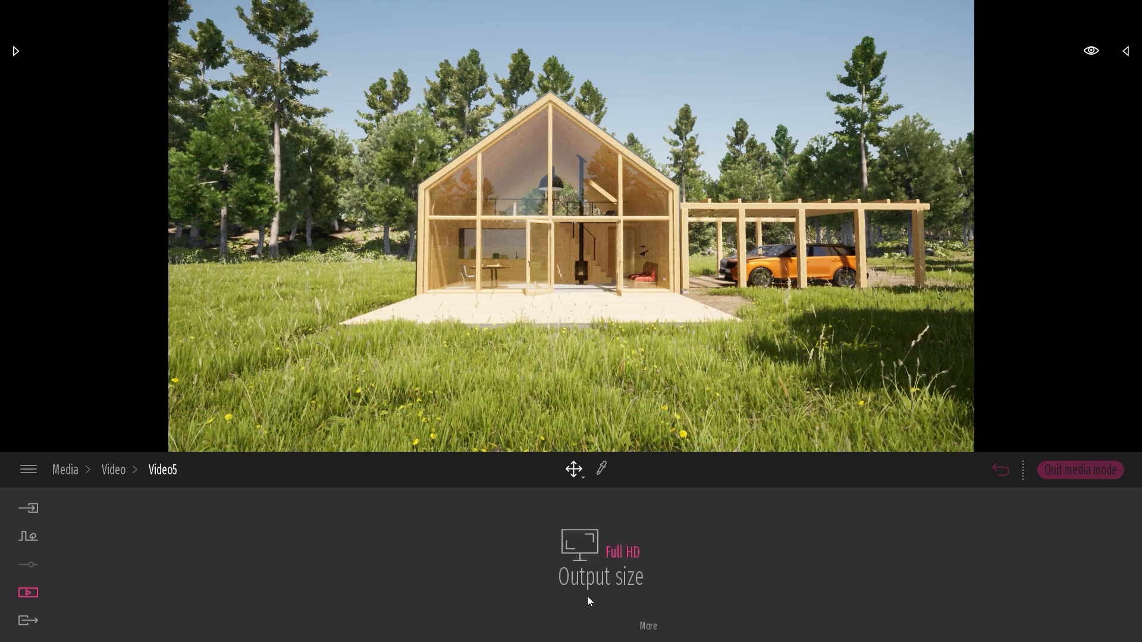
click(599, 557)
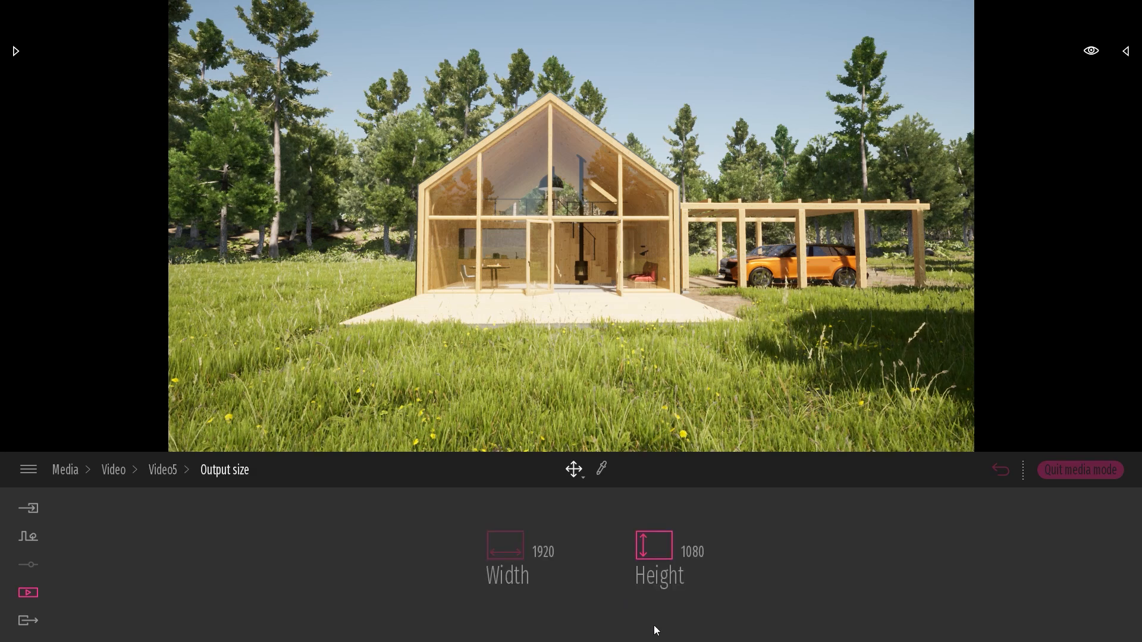